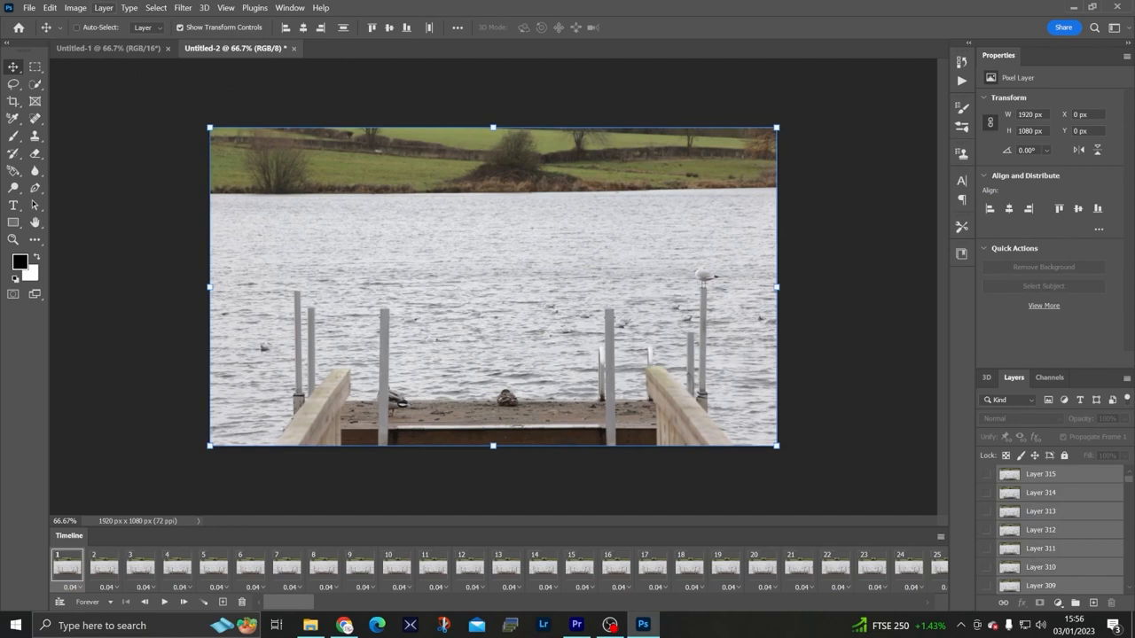
Show all the stacked video-frame layers via Layer > Show Layers
left_click(102, 7)
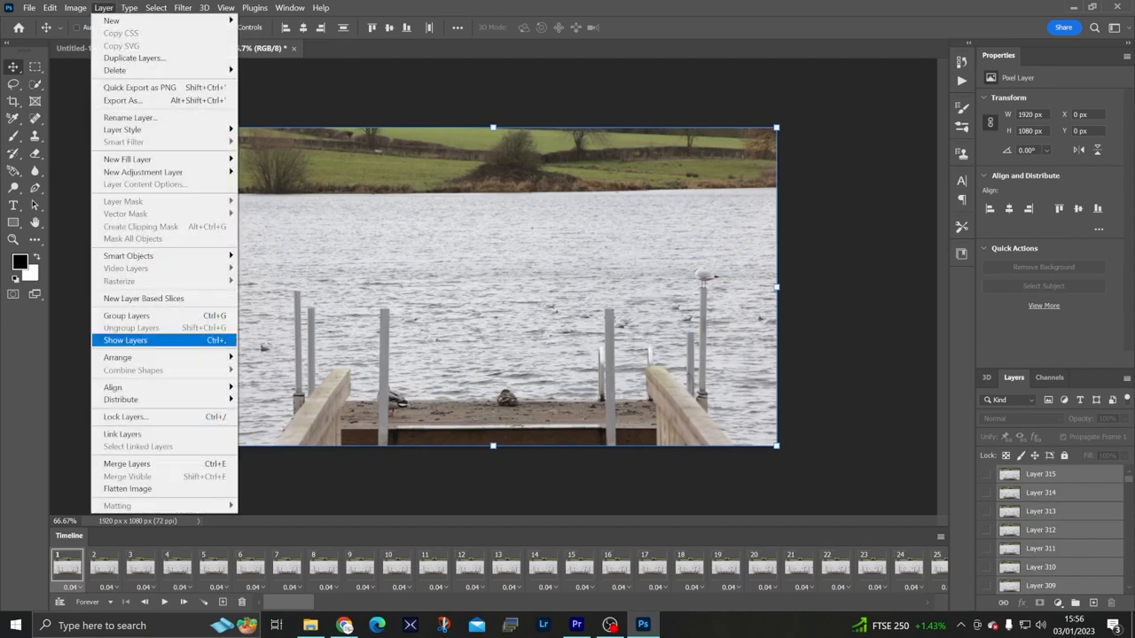
left_click(124, 340)
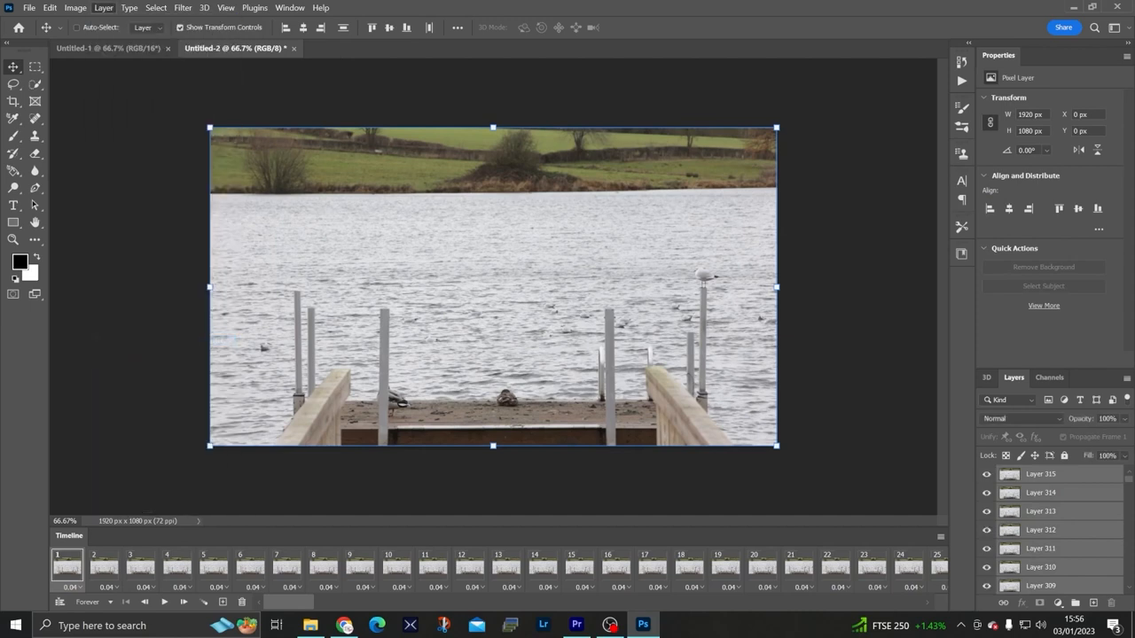
Preview Multiply, Lighten and other blend modes on the frame layers from the Layers panel
left_click(1020, 419)
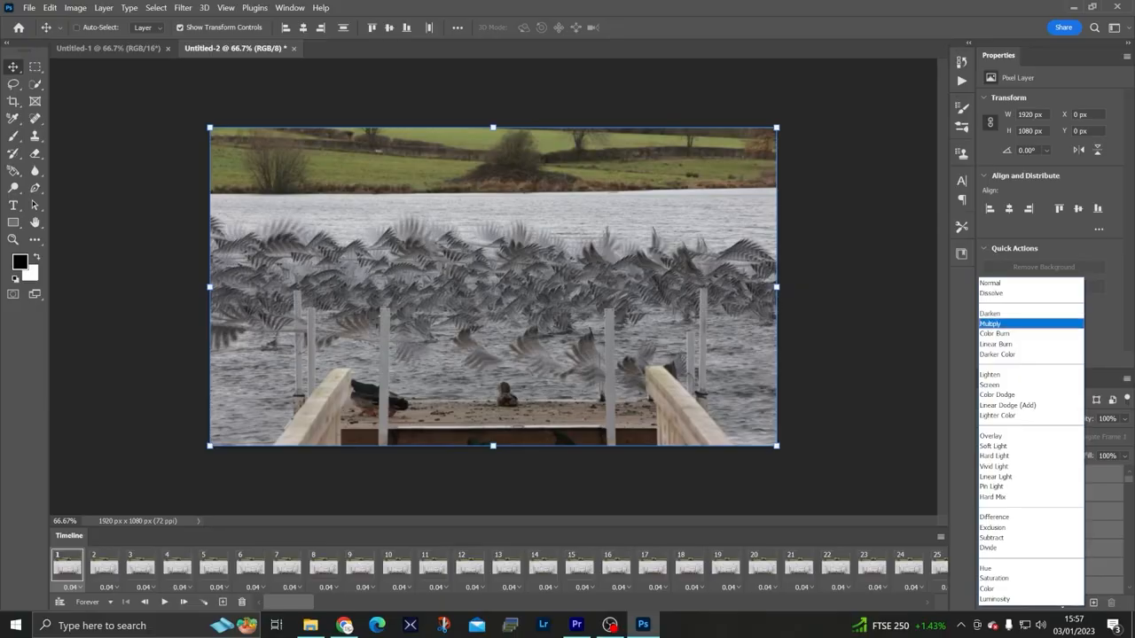
left_click(990, 375)
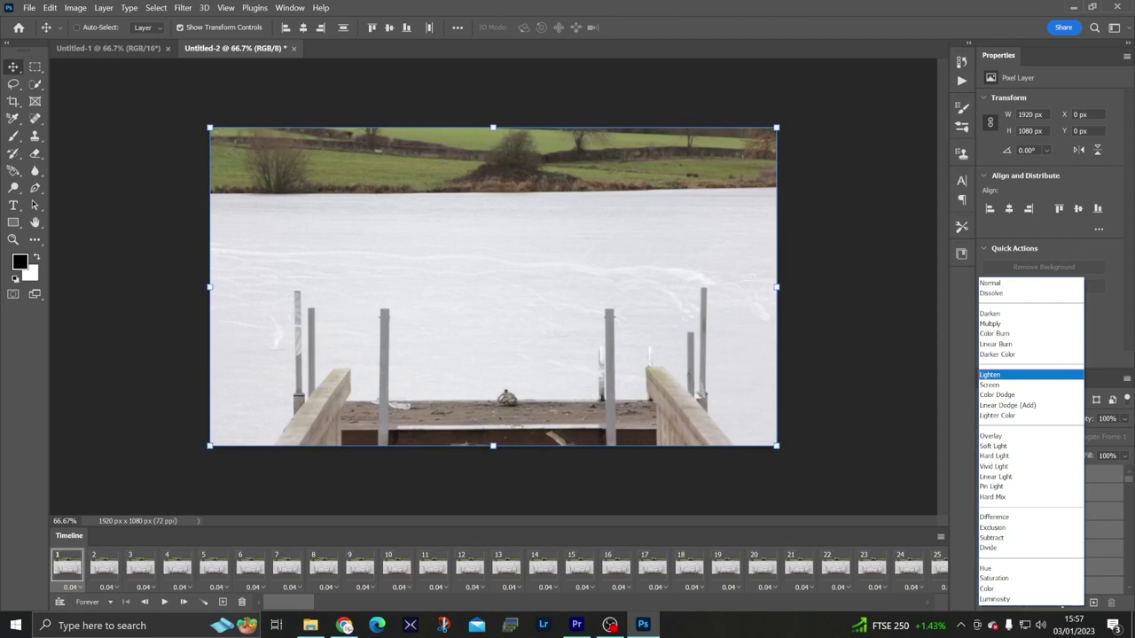